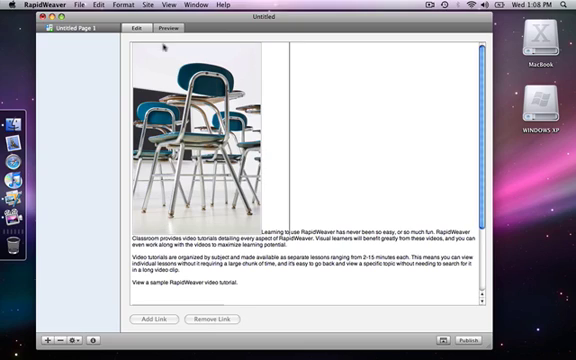
Preview the rendered page and scroll through the chairs image and text layout
click(166, 30)
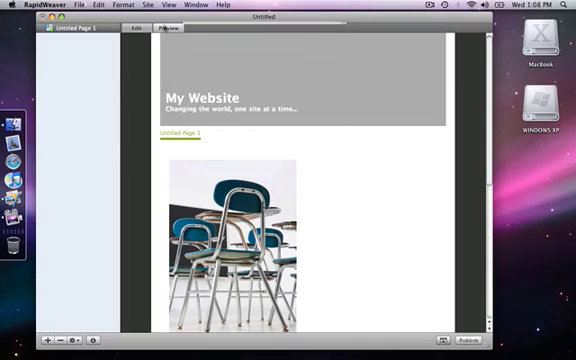
scroll(down, 3)
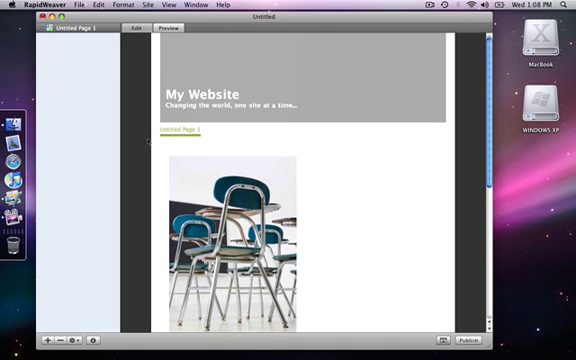
scroll(down, 3)
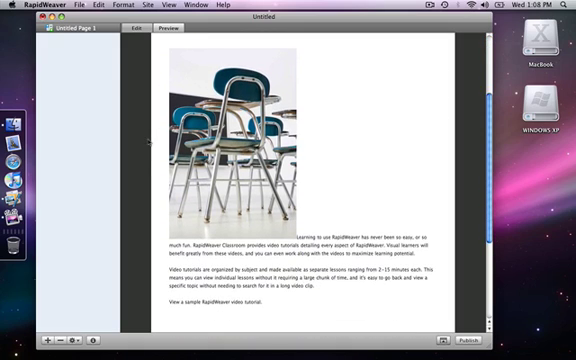
scroll(down, 3)
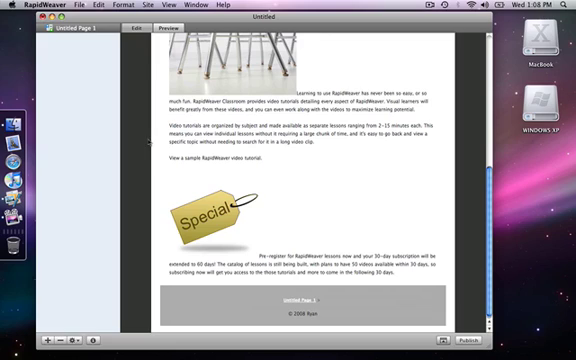
scroll(up, 3)
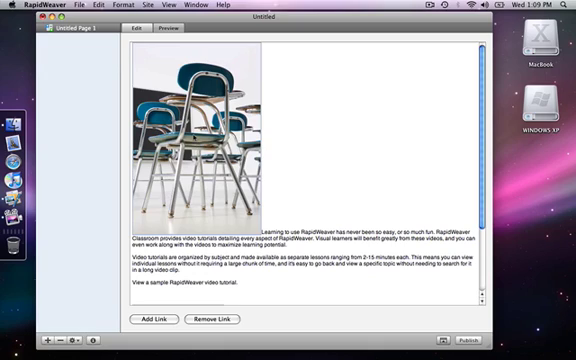
View the rendered page again and scroll down through it
click(162, 30)
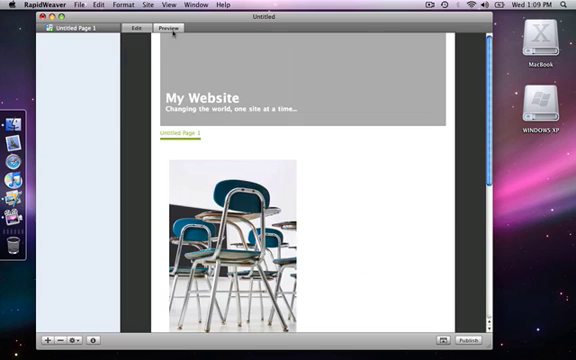
scroll(down, 3)
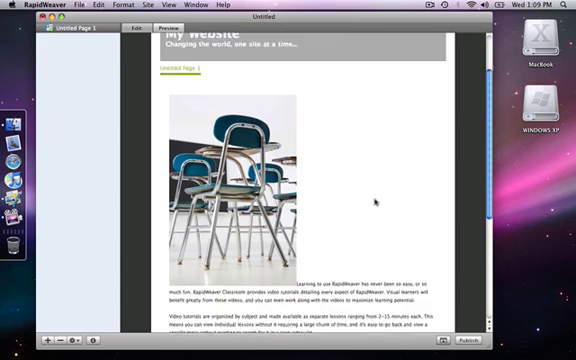
scroll(down, 3)
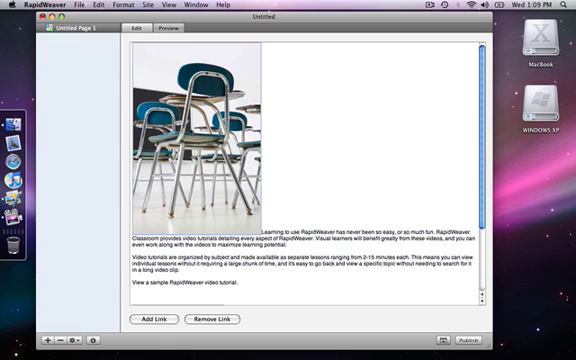
Align the chairs image right via Format > HTML so text wraps around it
click(124, 8)
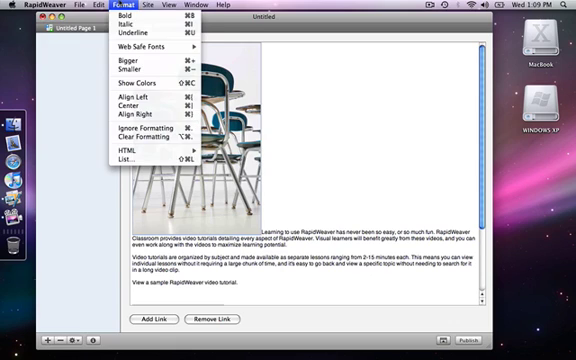
click(138, 152)
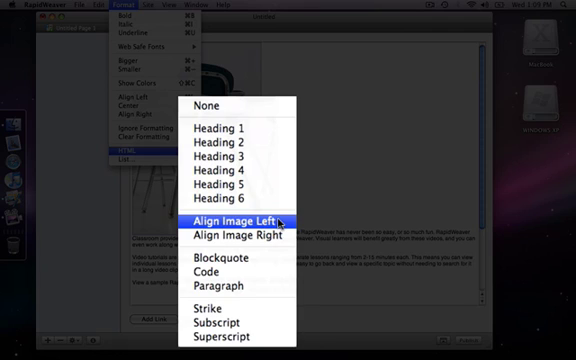
mouse_move(238, 236)
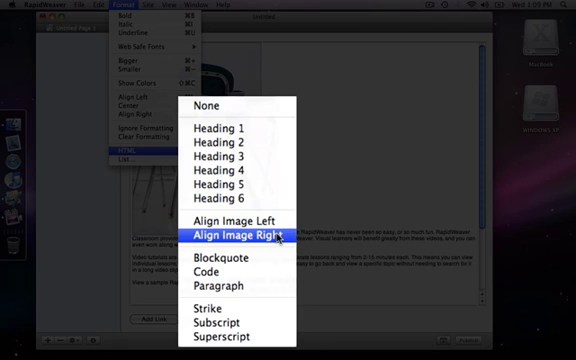
click(236, 236)
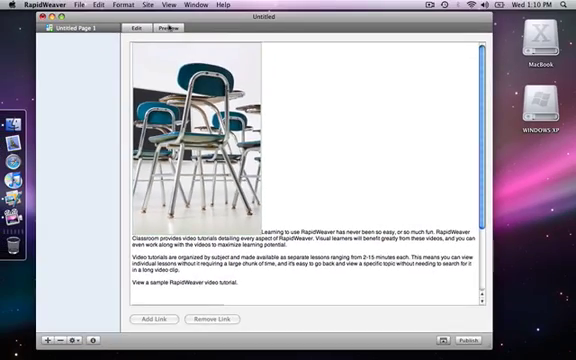
click(162, 28)
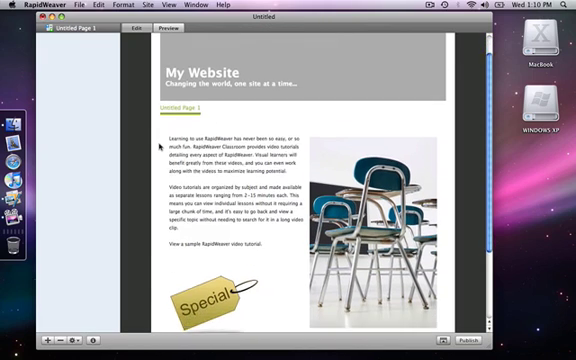
scroll(down, 3)
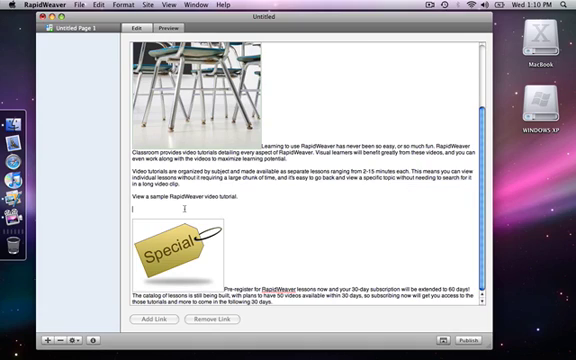
scroll(down, 3)
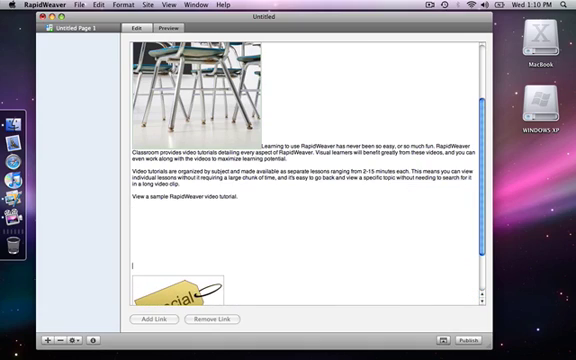
scroll(down, 3)
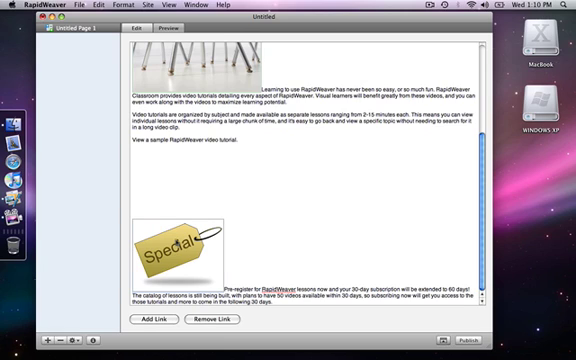
Bring up the Format > HTML styling choices for the Special tag image
click(120, 6)
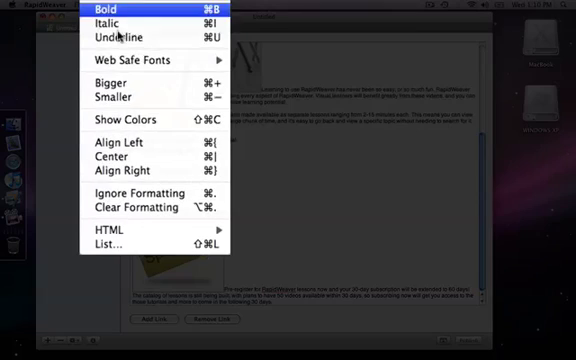
click(112, 234)
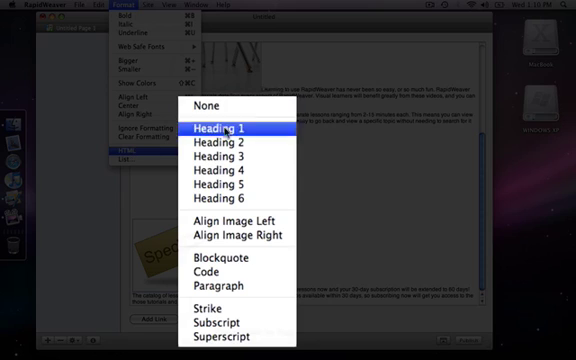
mouse_move(232, 218)
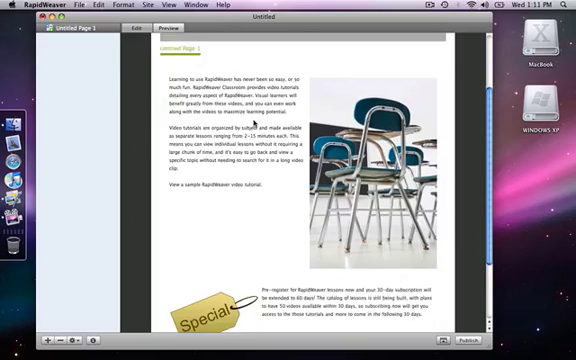
scroll(down, 3)
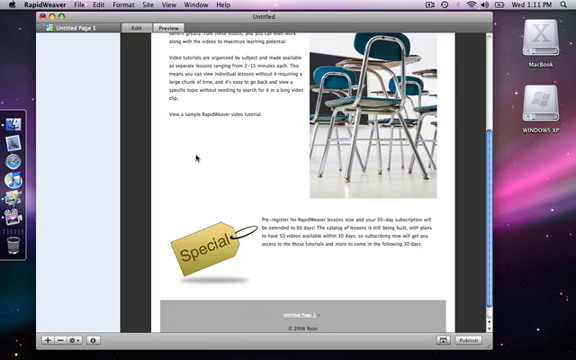
scroll(up, 3)
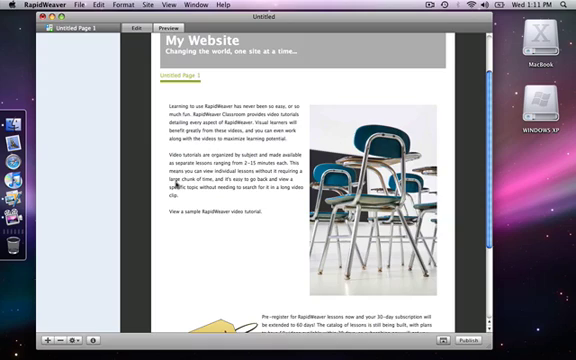
scroll(down, 3)
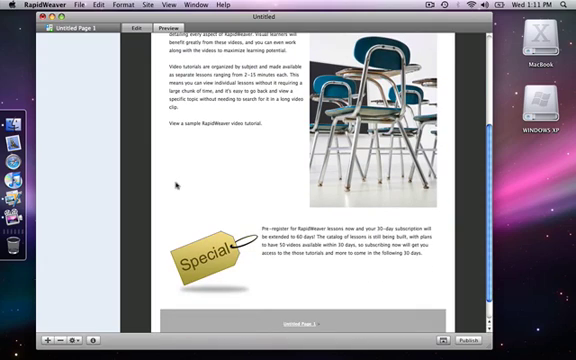